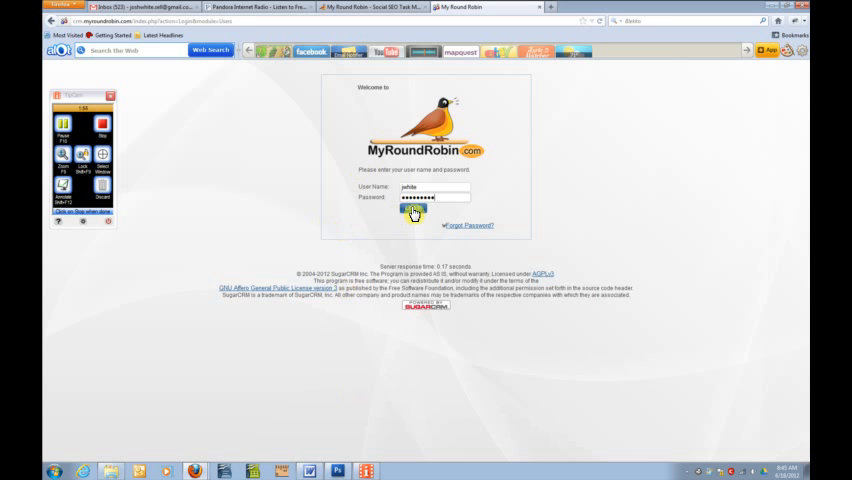
Step: Submit the saved username and password on the My Round Robin login form
left_click(412, 209)
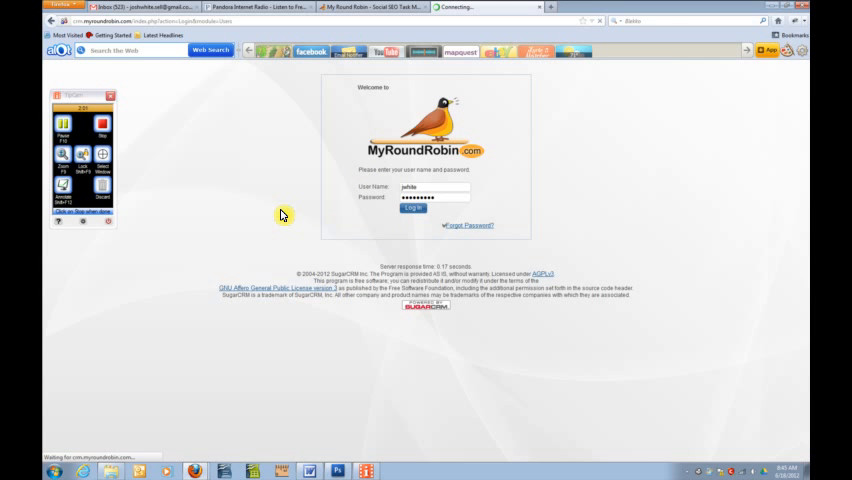
left_click(413, 210)
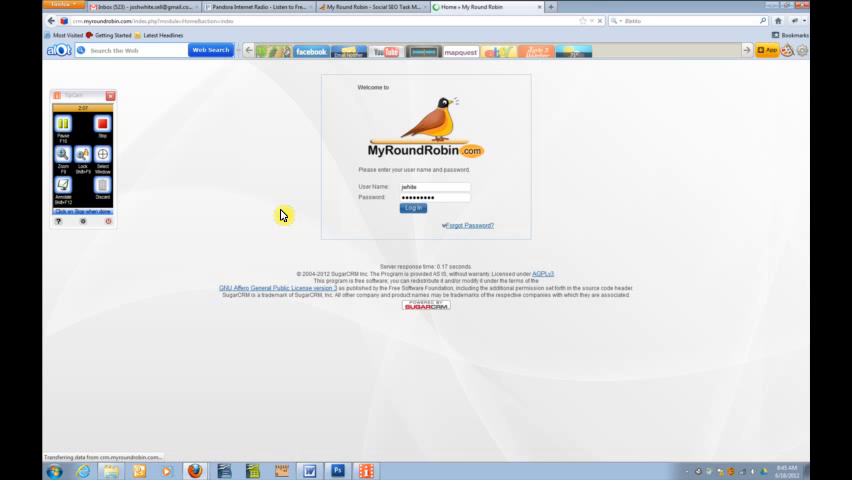
left_click(413, 210)
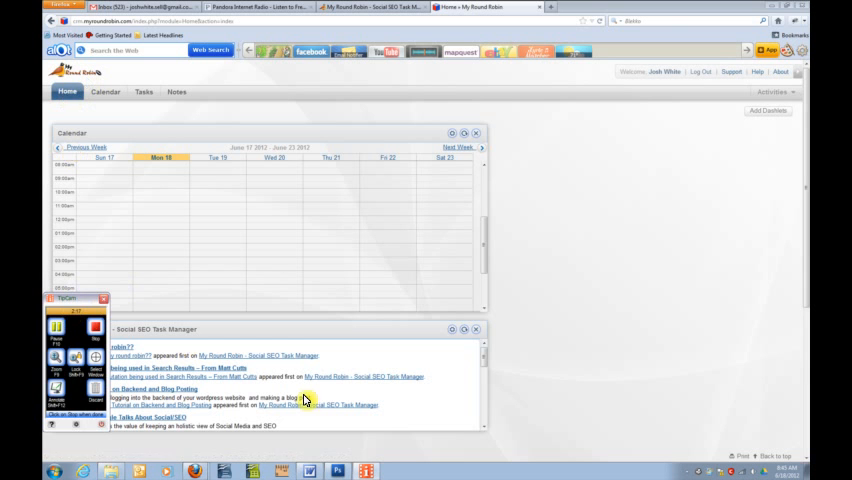
Step: Review the weekly Calendar and Social SEO Task Manager dashlets on Home
left_click_drag(78, 300, 690, 332)
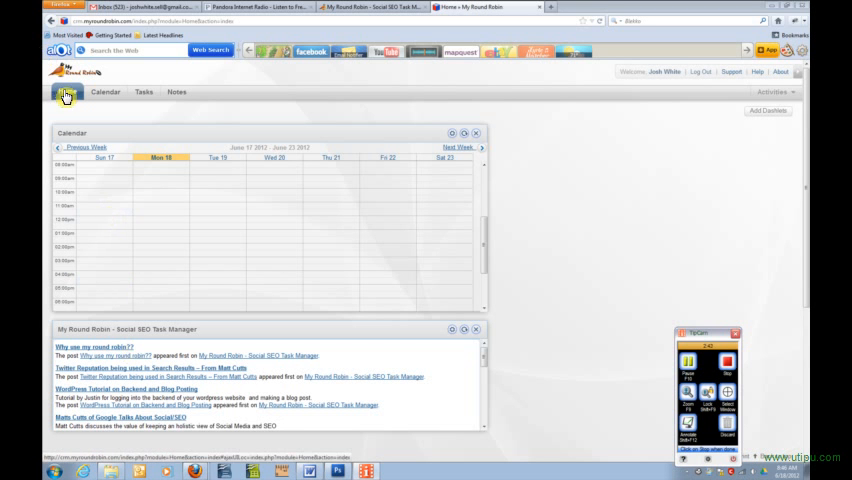
left_click(66, 91)
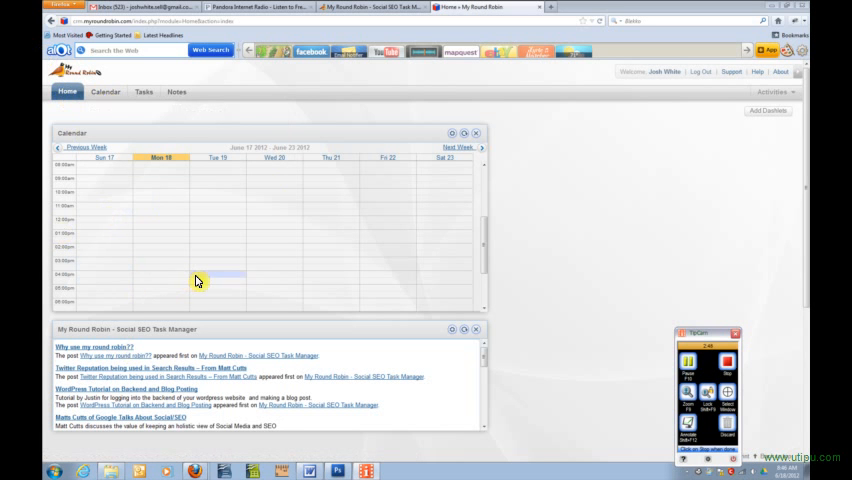
left_click(210, 278)
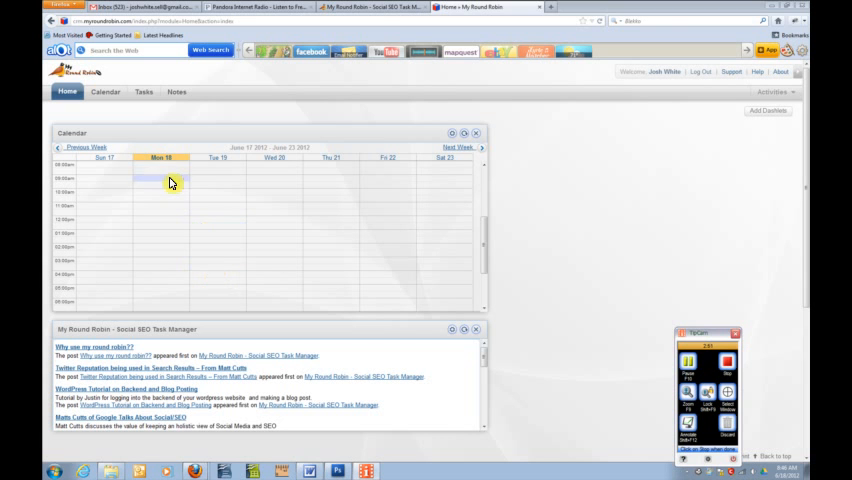
left_click(143, 91)
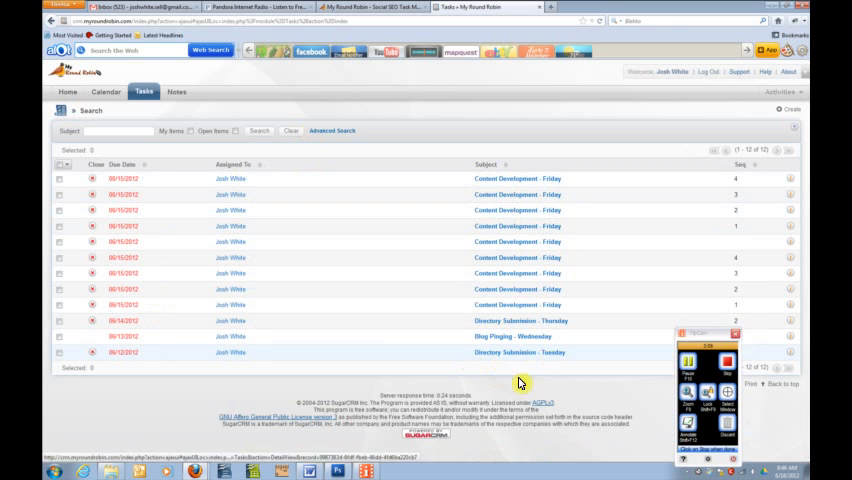
mouse_move(518, 365)
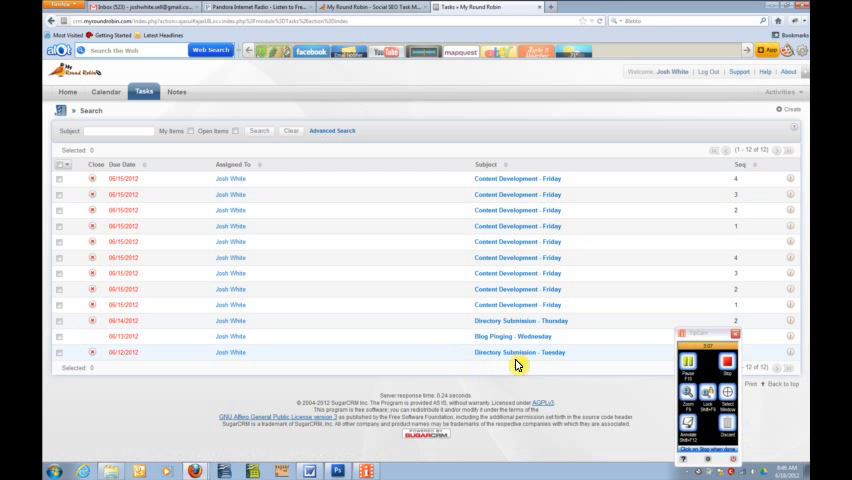
Step: Open the 'Directory Submission - Tuesday' task from the Tasks list
left_click(517, 352)
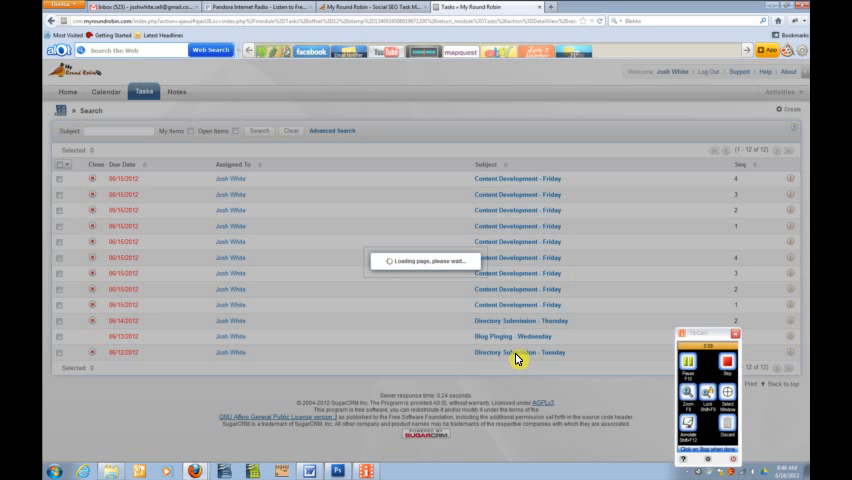
left_click(519, 351)
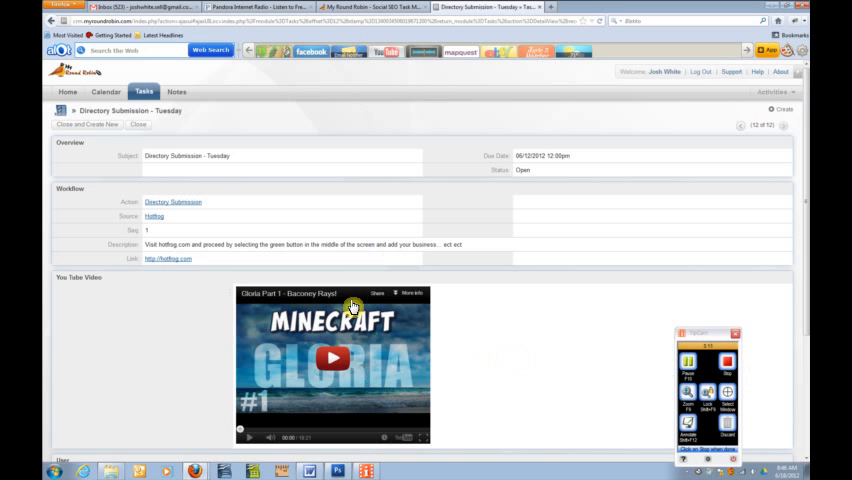
mouse_move(240, 383)
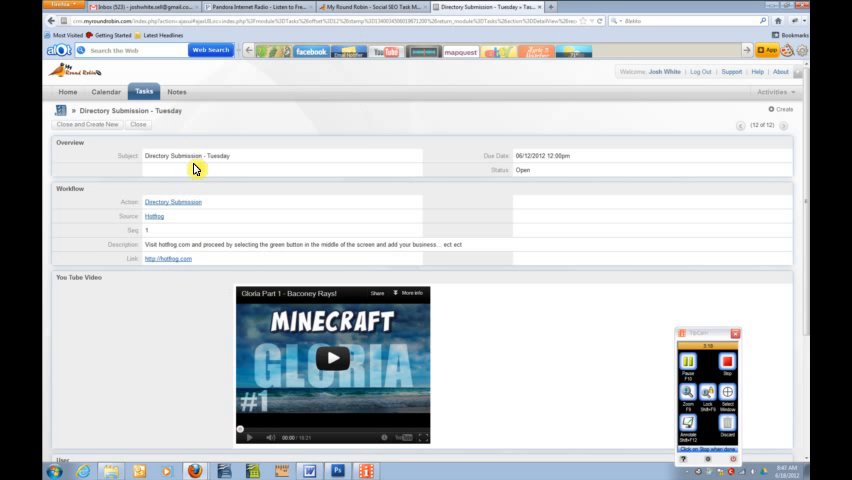
Step: Go from the task's detail view to the Notes list
left_click(177, 91)
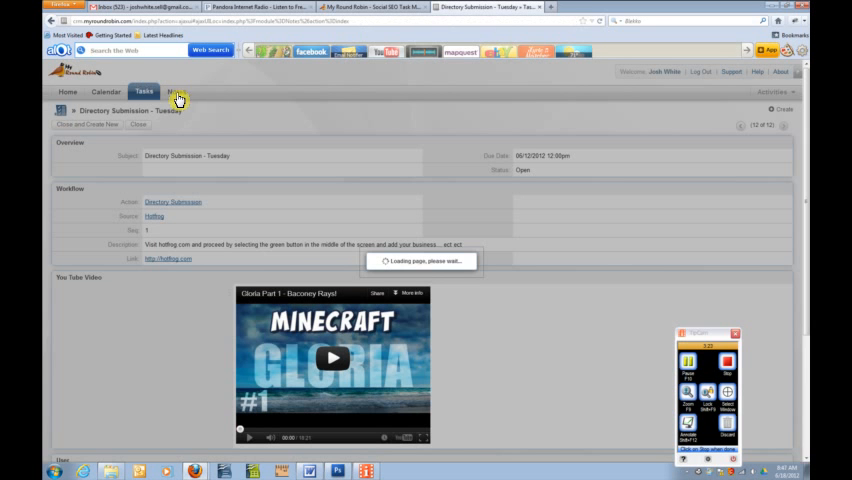
left_click(177, 91)
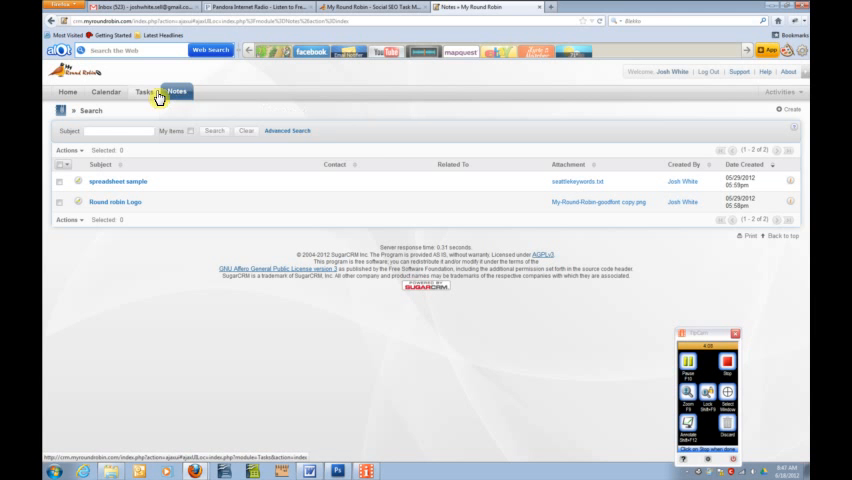
Step: Show the Tasks tab's quick options over the two-note Notes list
left_click(143, 91)
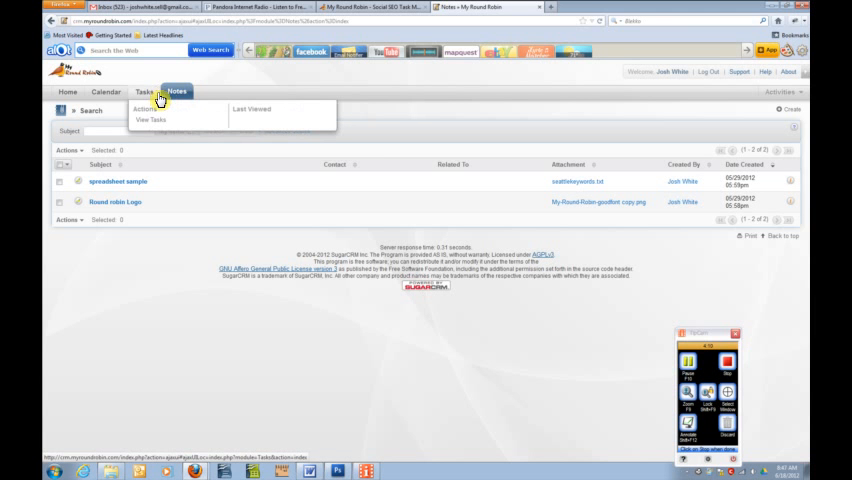